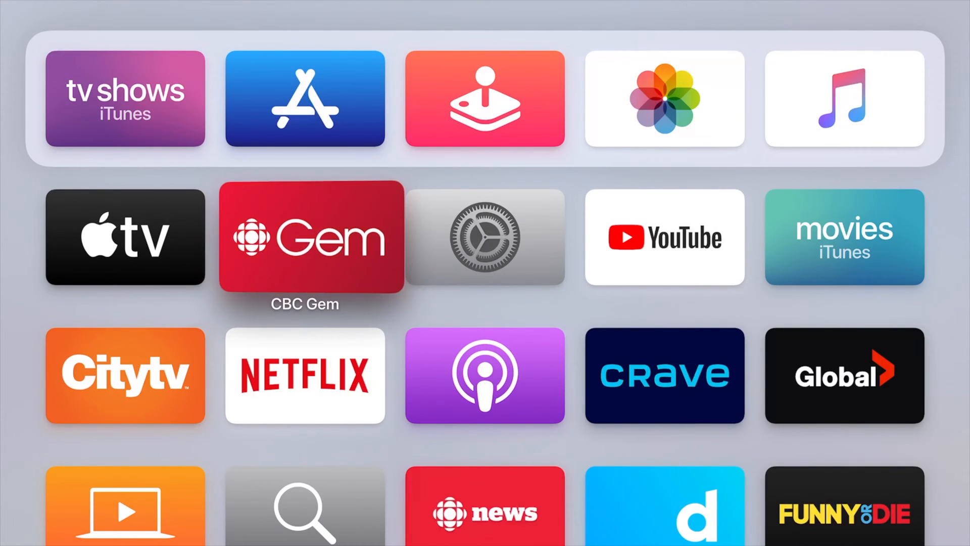
- Go from the home screen into Settings > System, showing Software Updates, Reset and Restart
left_click(485, 236)
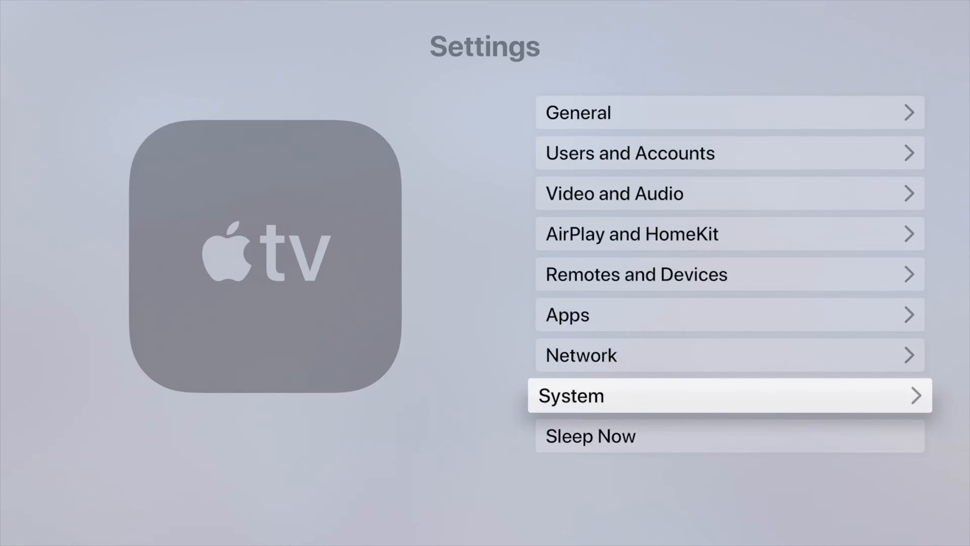
left_click(729, 395)
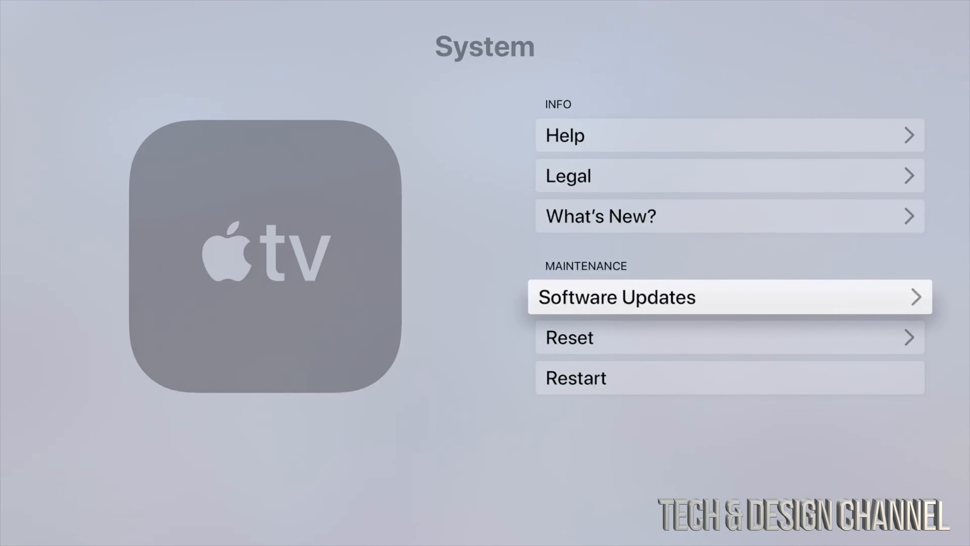
- Run Update Software under Software Updates to get the tvOS 13.4 Download and Install prompt
left_click(729, 297)
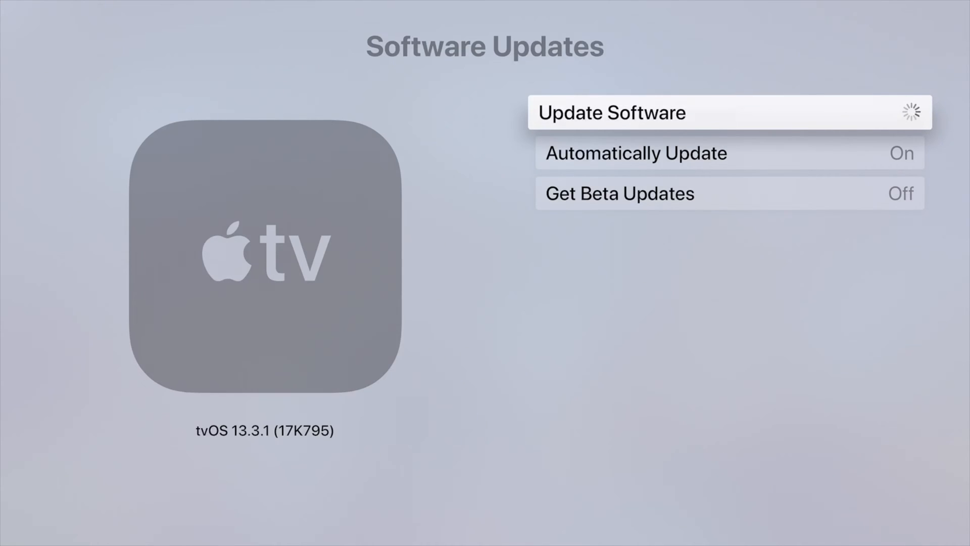
left_click(613, 112)
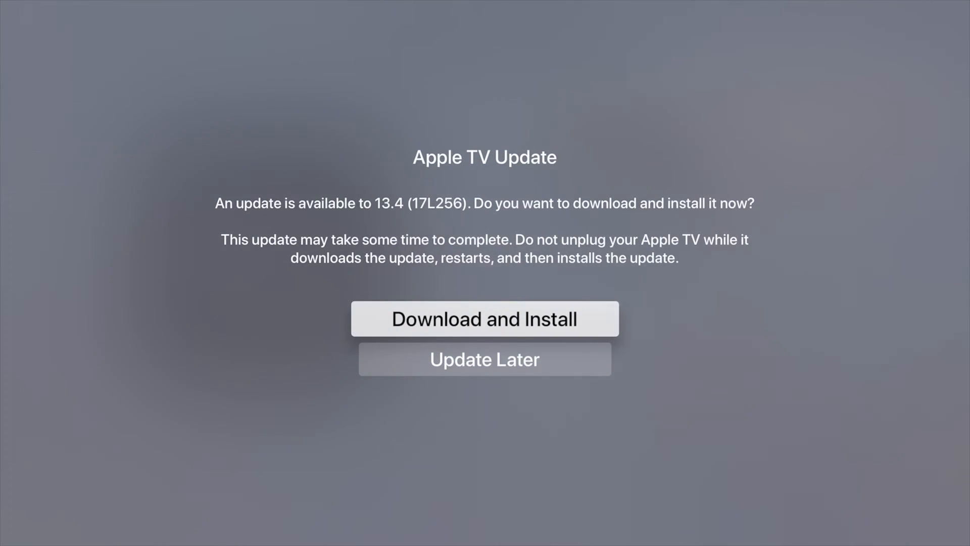